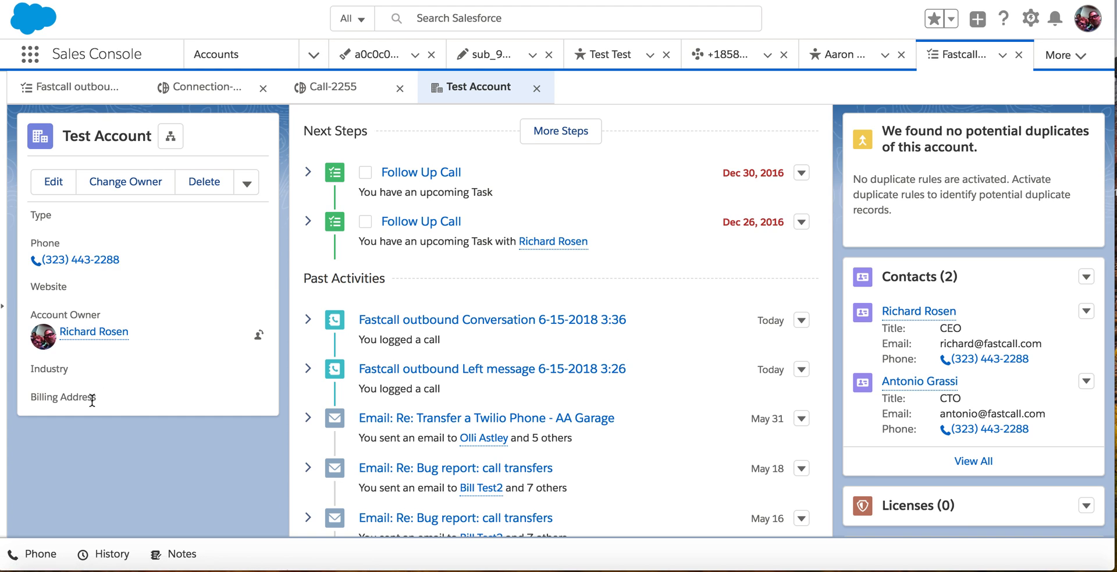
pyautogui.moveTo(32, 554)
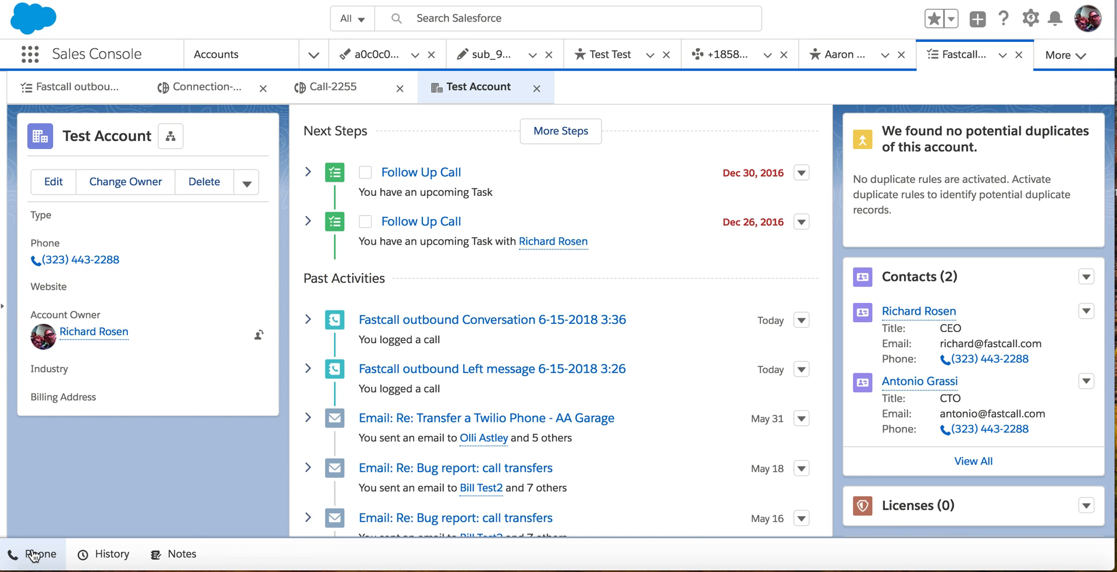
# Step: Open the Fastcall softphone from the Phone utility bar over Test Account
pyautogui.click(36, 554)
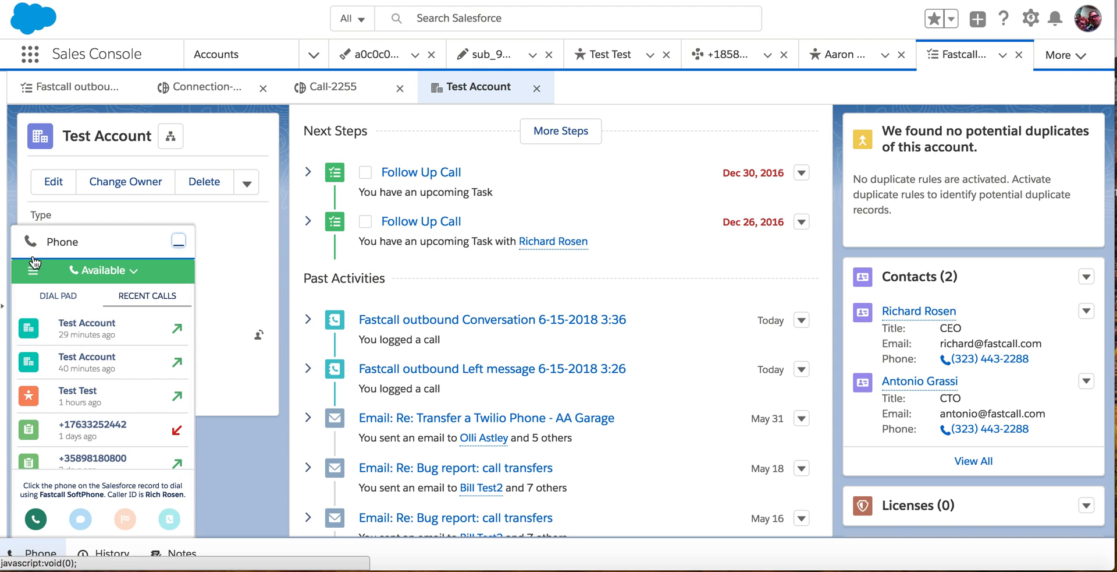
# Step: Review the softphone settings menu, then dismiss it
pyautogui.click(31, 270)
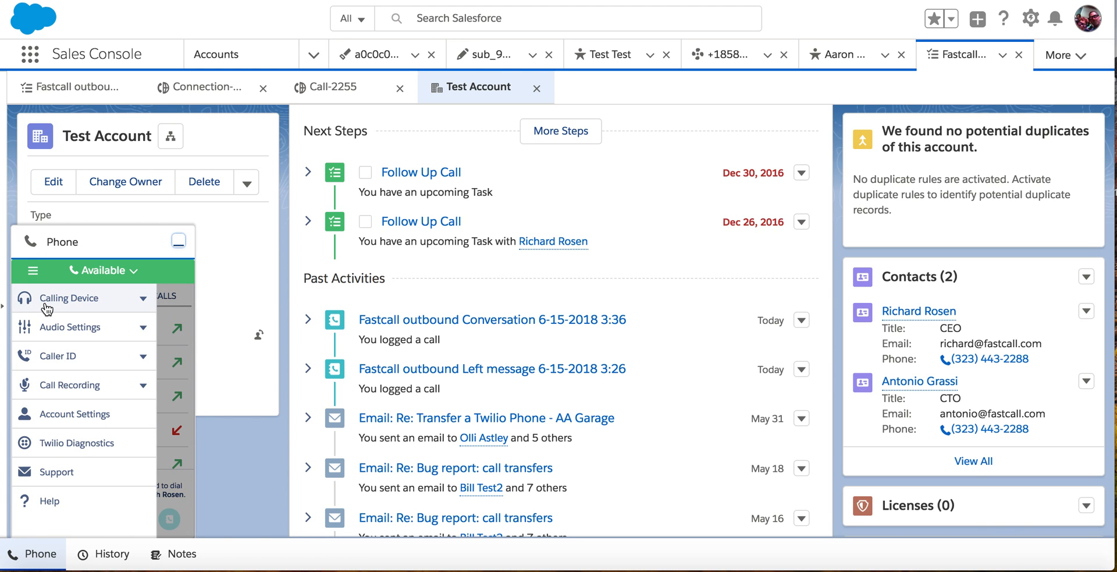
pyautogui.click(69, 298)
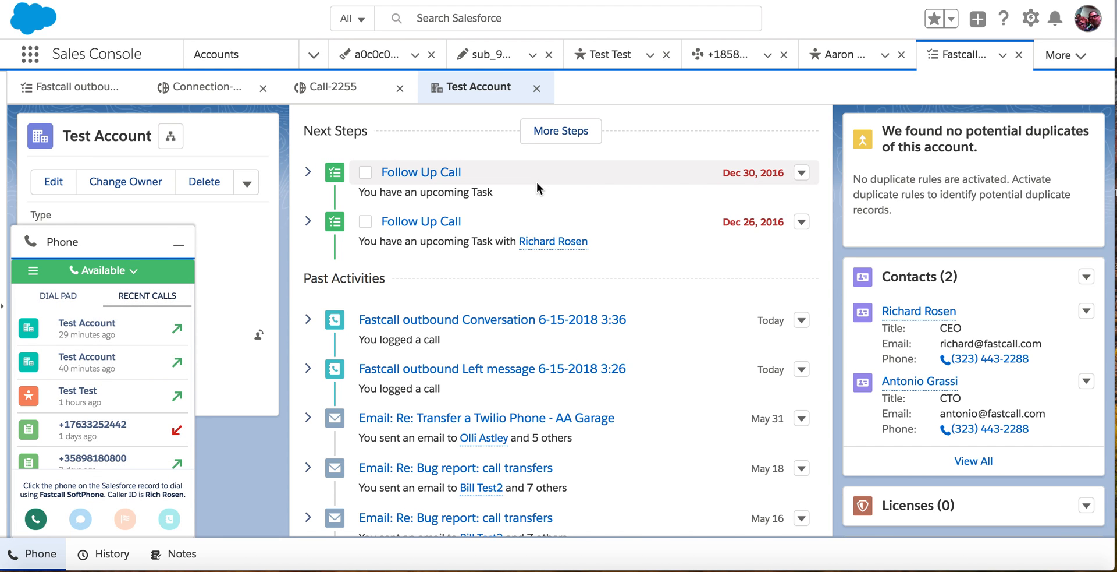
pyautogui.moveTo(416, 193)
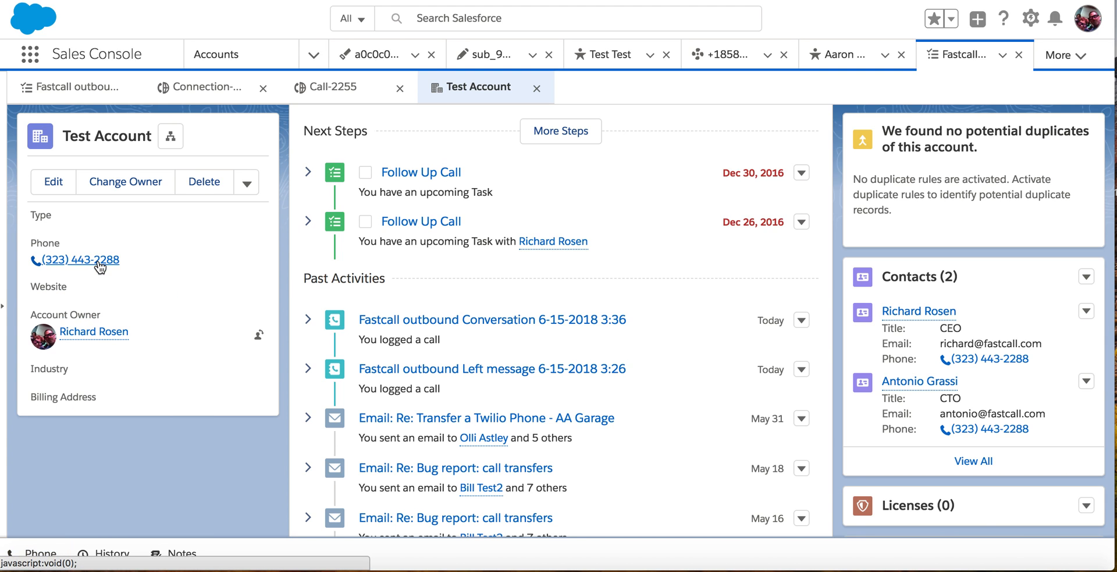
pyautogui.click(80, 258)
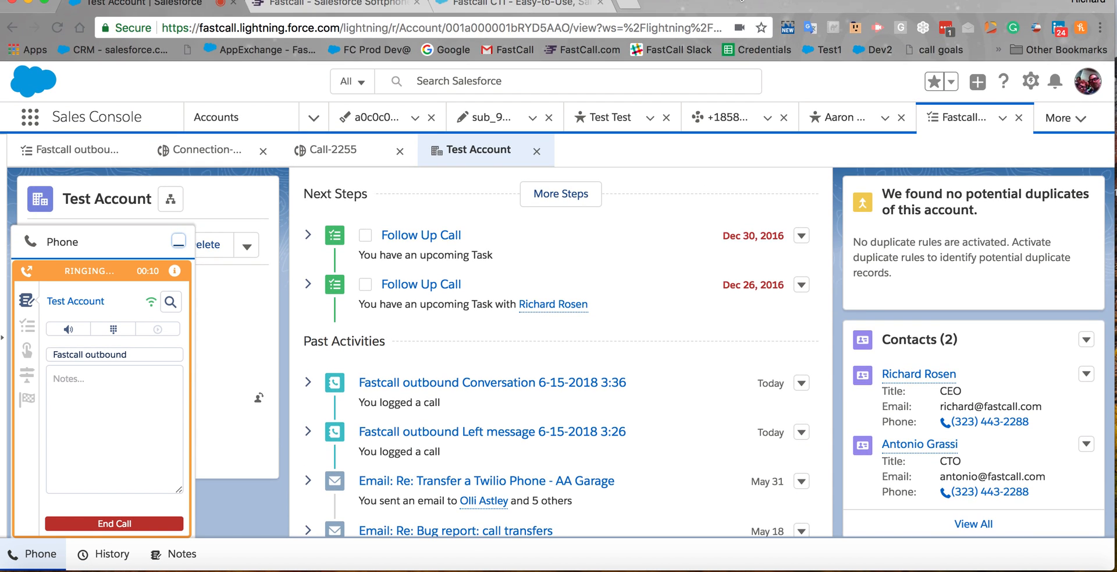
pyautogui.click(740, 28)
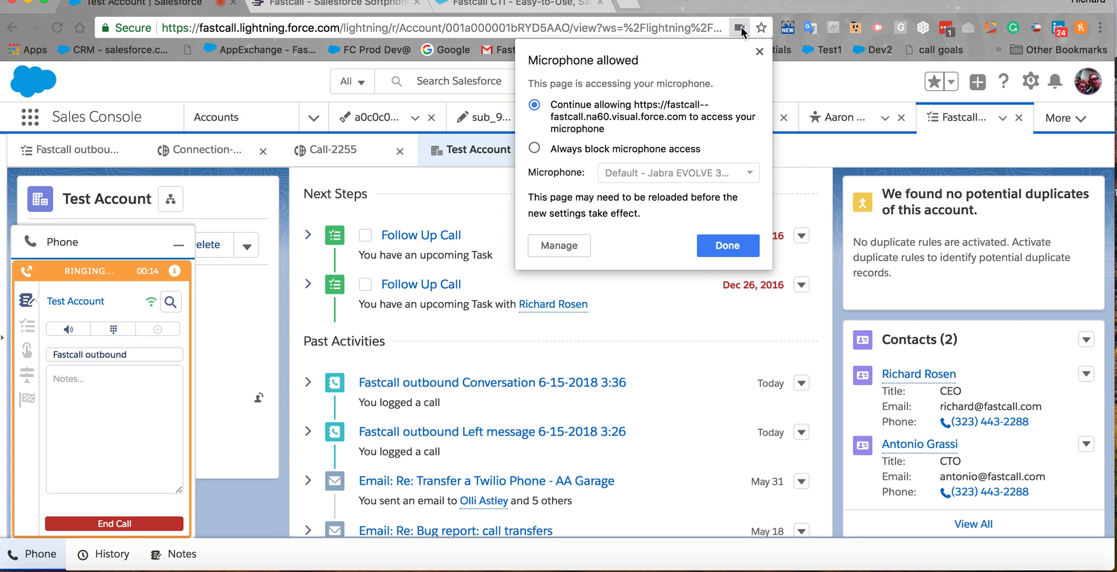
pyautogui.moveTo(720, 76)
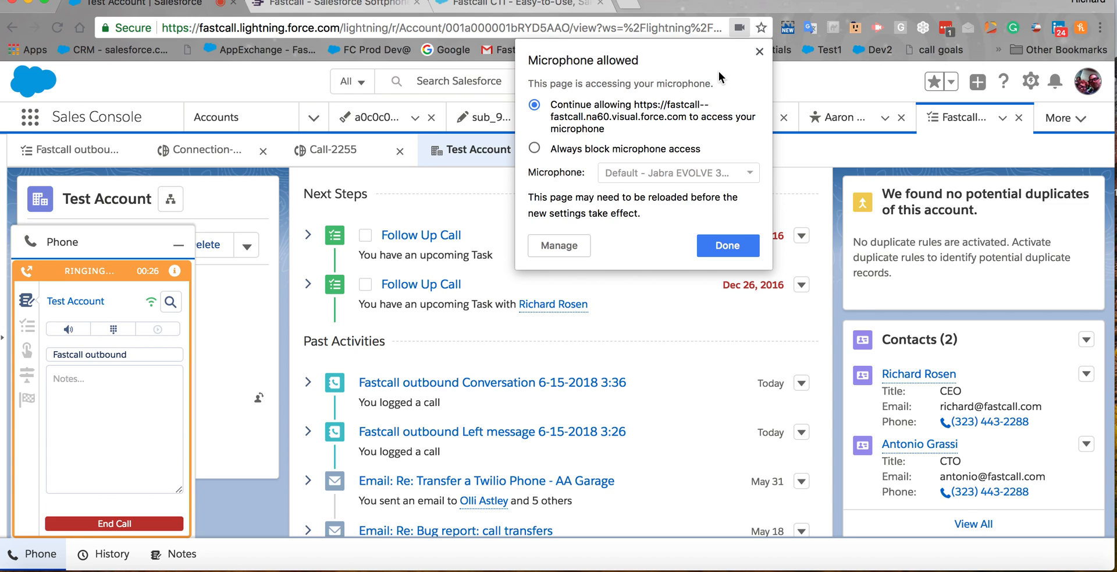
pyautogui.moveTo(666, 131)
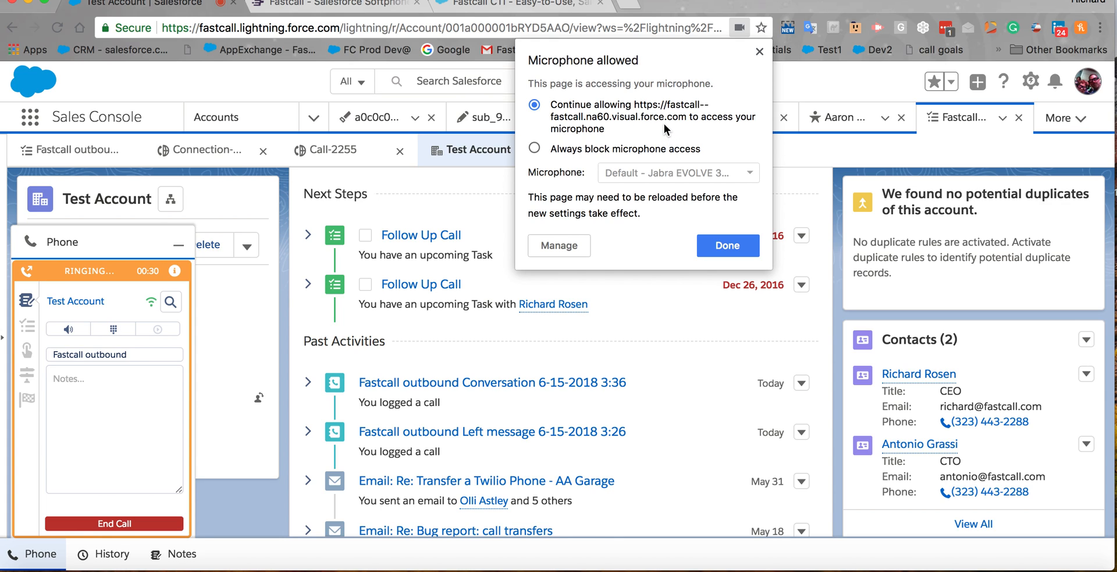
pyautogui.moveTo(651, 230)
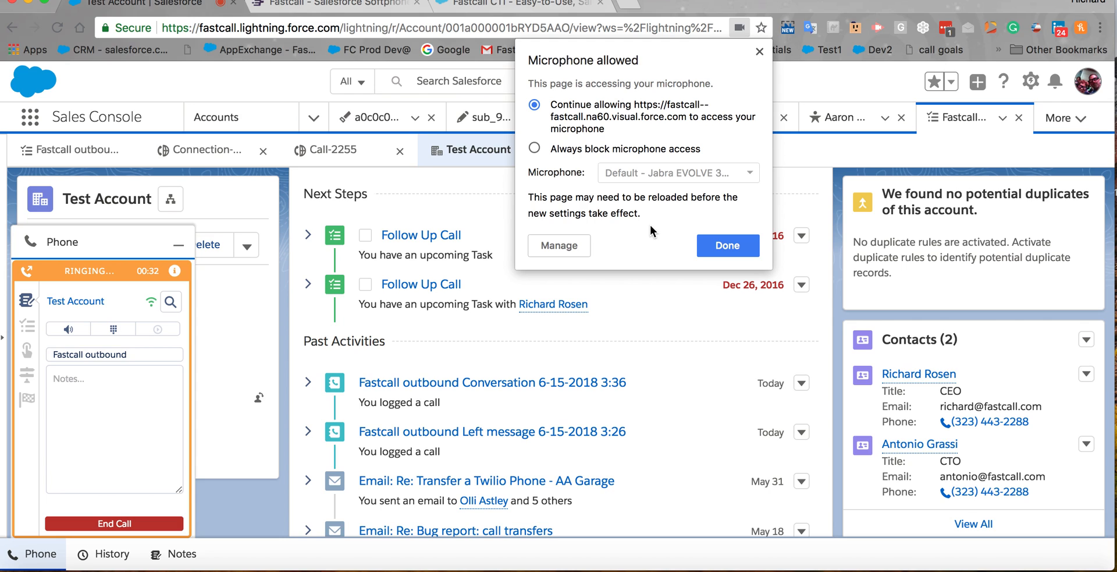
pyautogui.moveTo(558, 245)
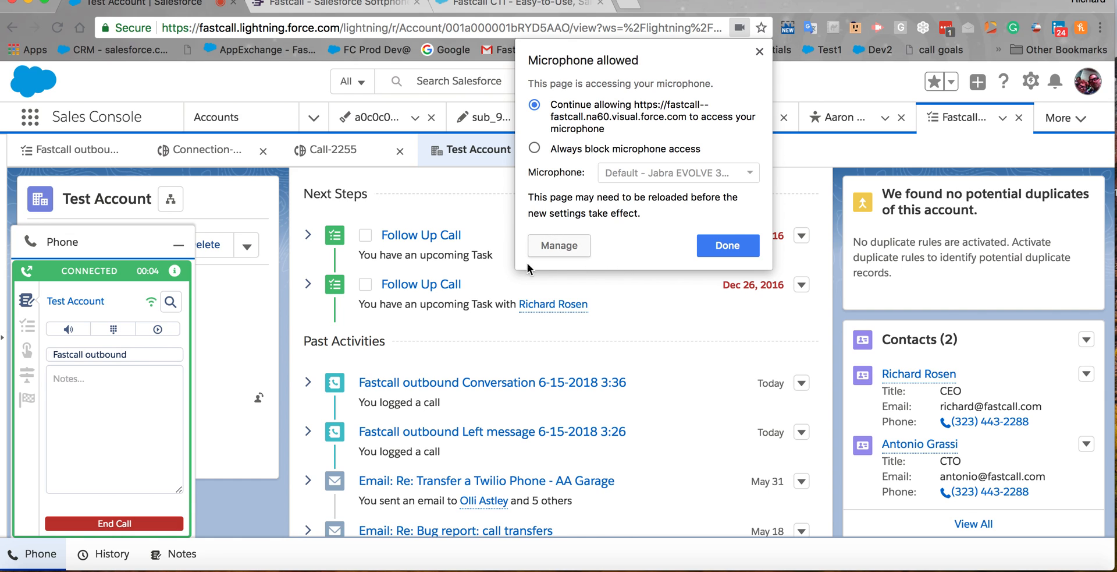
# Step: Dismiss the microphone details and hang up the Test Account call
pyautogui.click(727, 245)
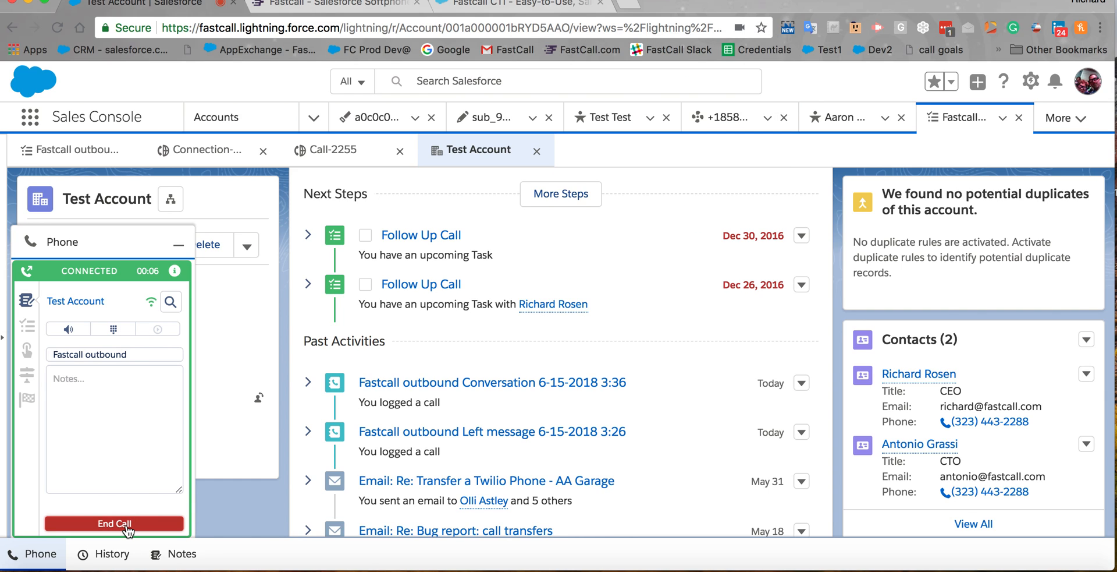
pyautogui.click(114, 523)
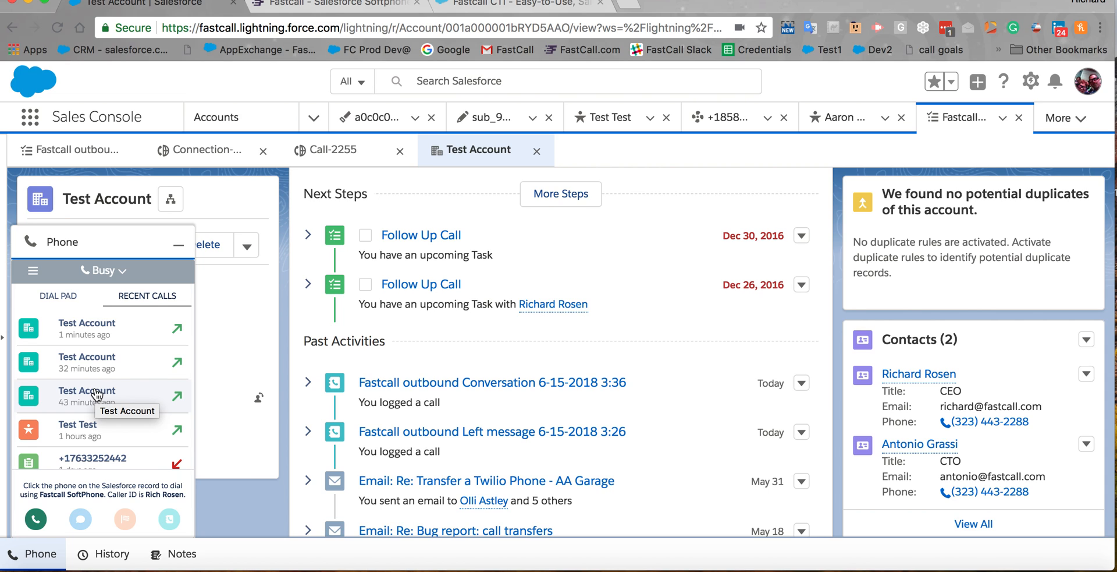
pyautogui.moveTo(667, 194)
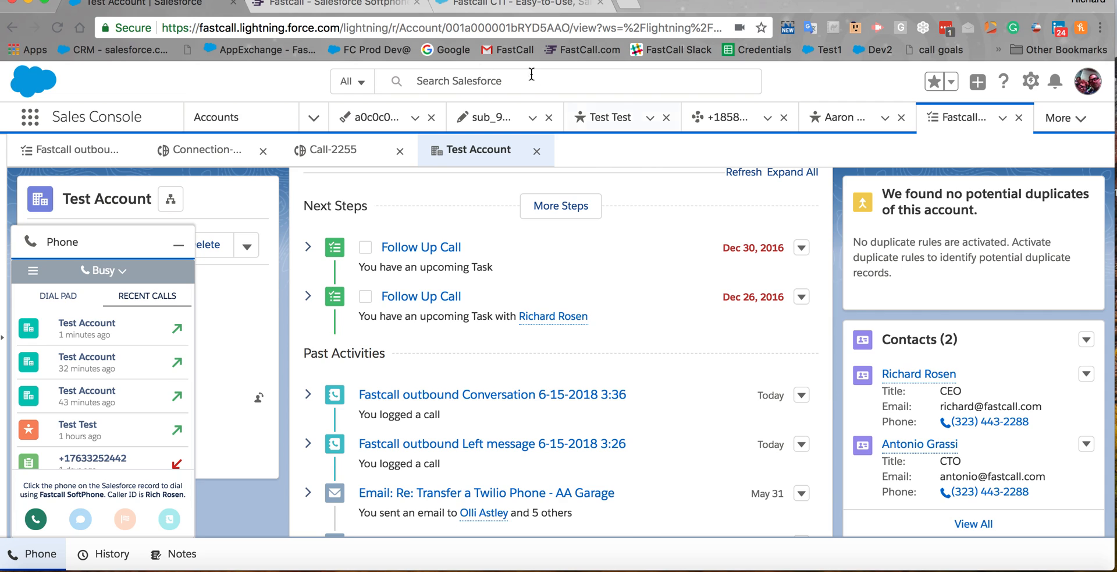
pyautogui.click(102, 270)
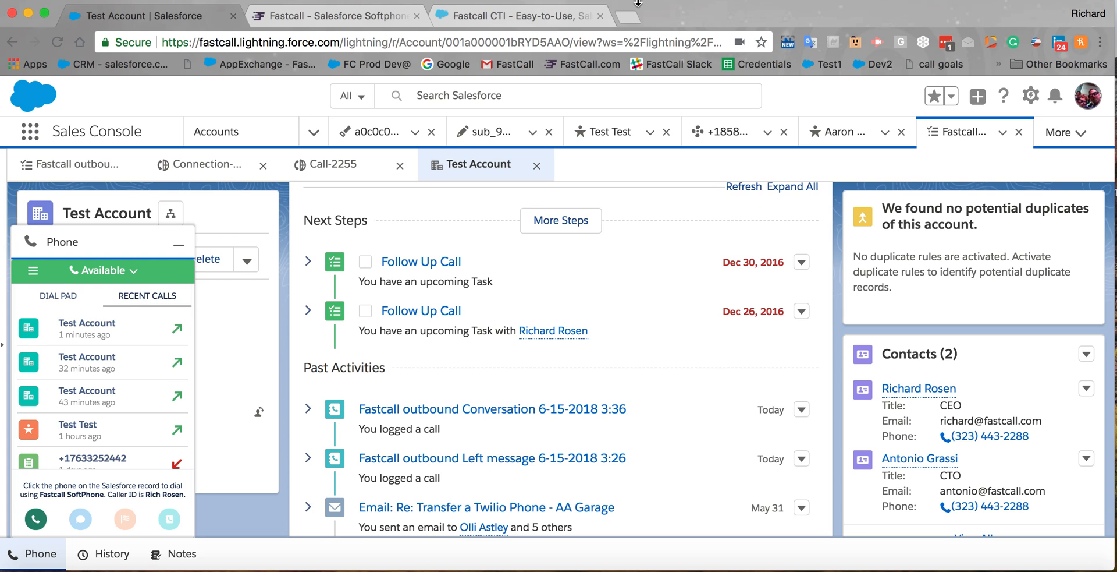
pyautogui.moveTo(891, 162)
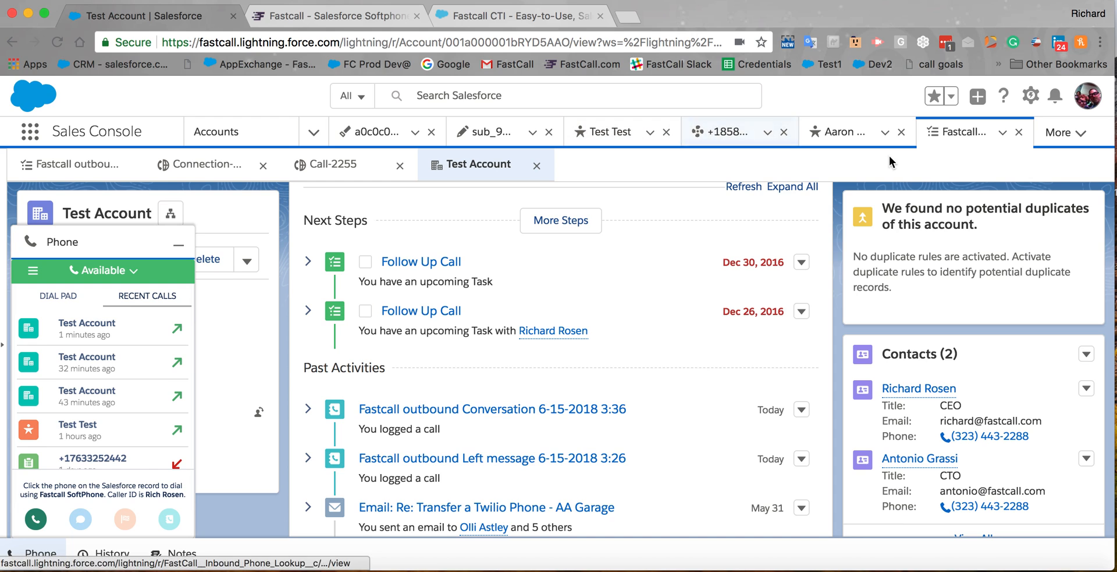
# Step: List other console tabs, check the softphone's Audio Settings, and hide the panel
pyautogui.click(1061, 132)
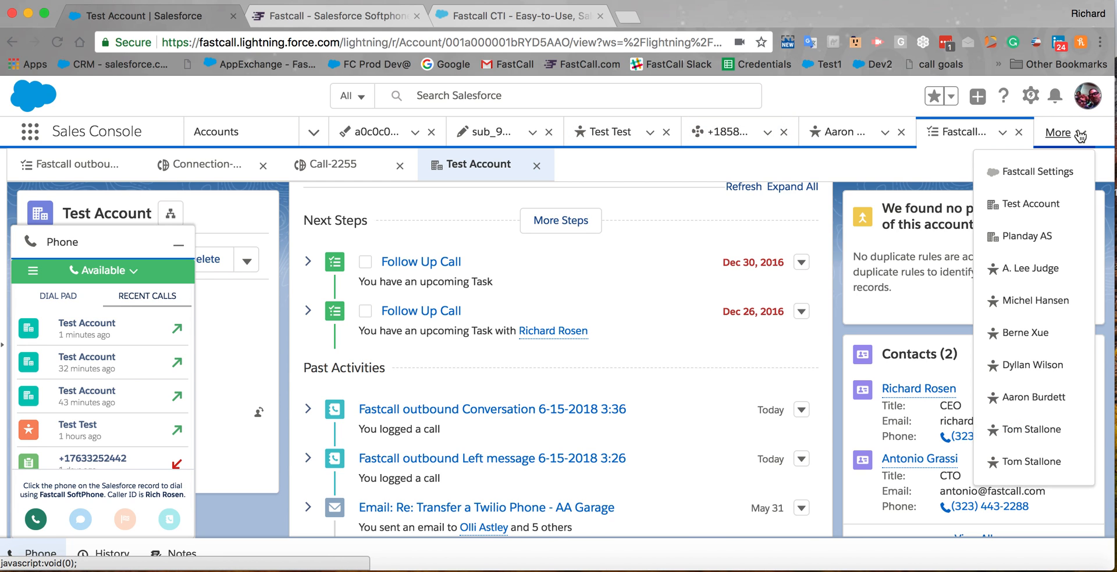
pyautogui.moveTo(632, 288)
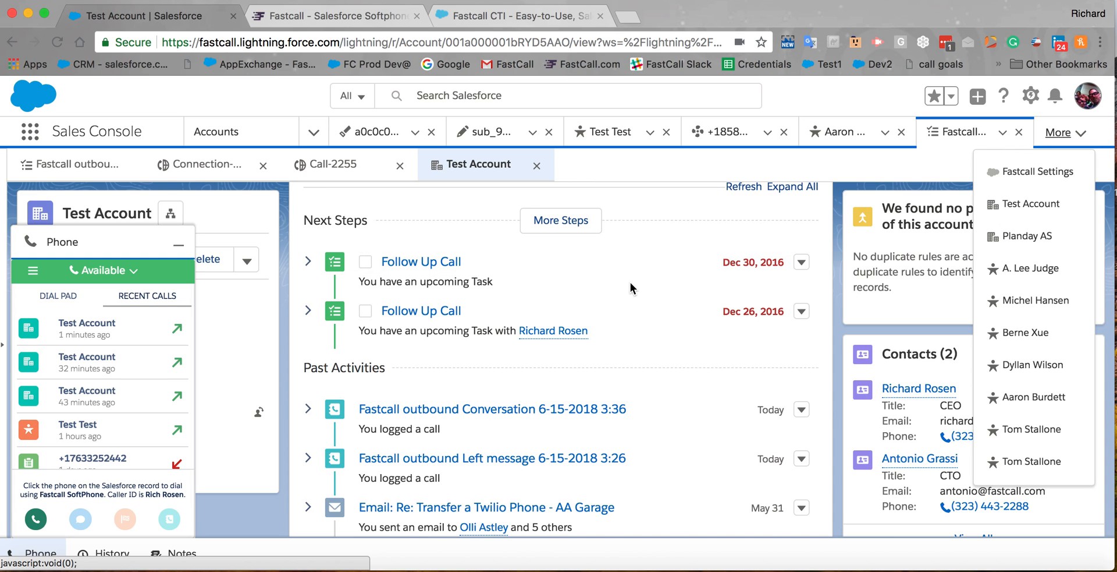
pyautogui.moveTo(100, 283)
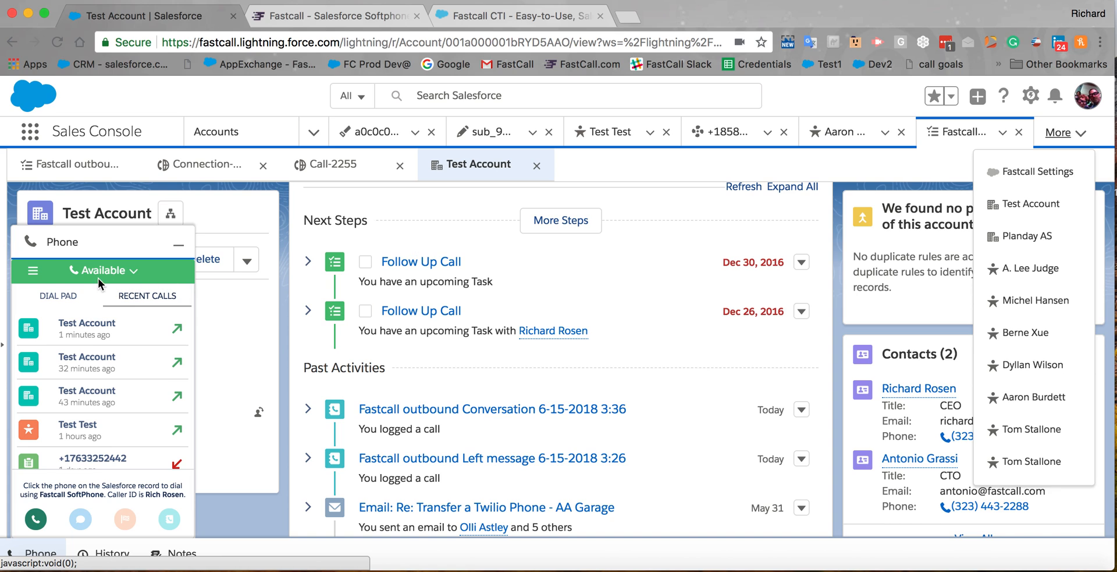
pyautogui.click(31, 270)
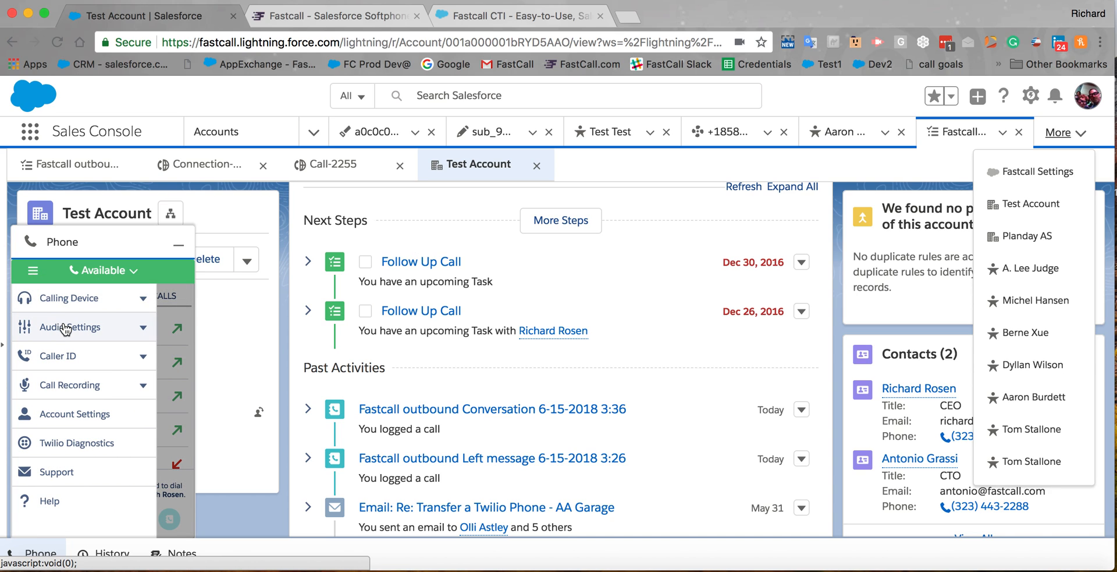
pyautogui.moveTo(70, 327)
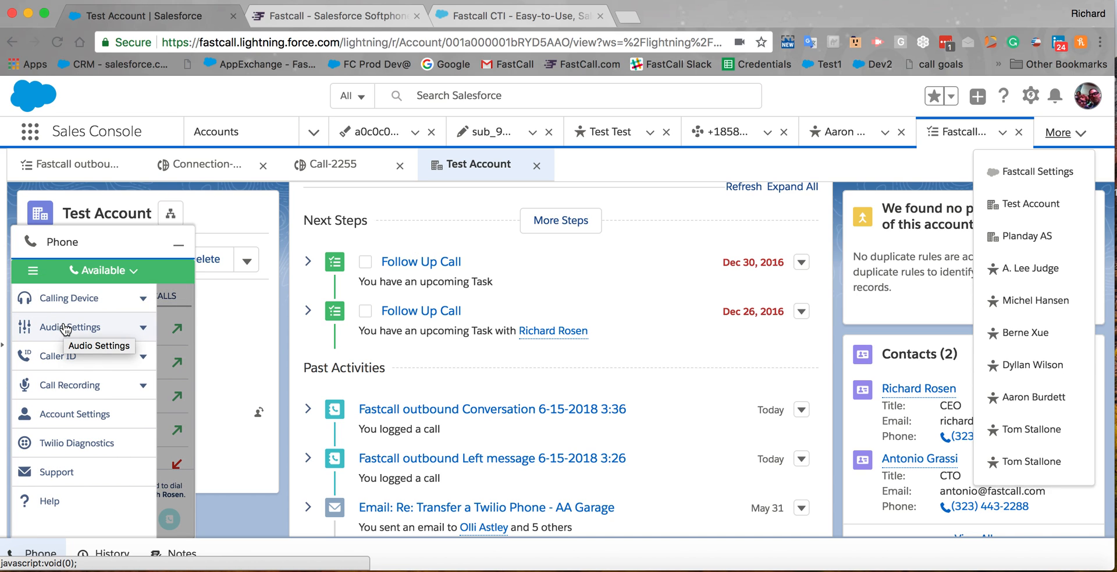
pyautogui.click(70, 327)
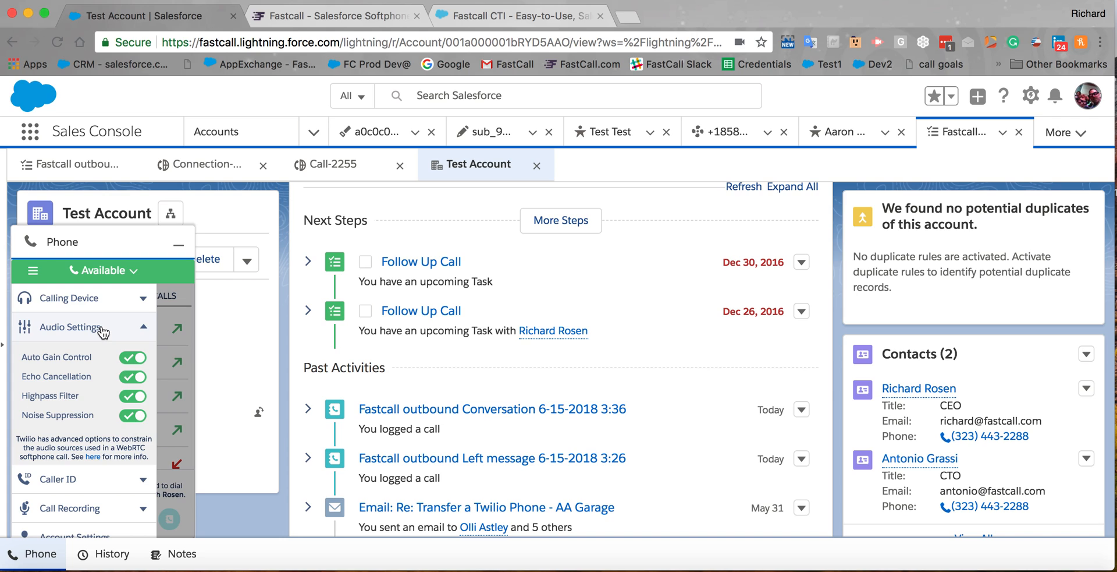
pyautogui.click(71, 327)
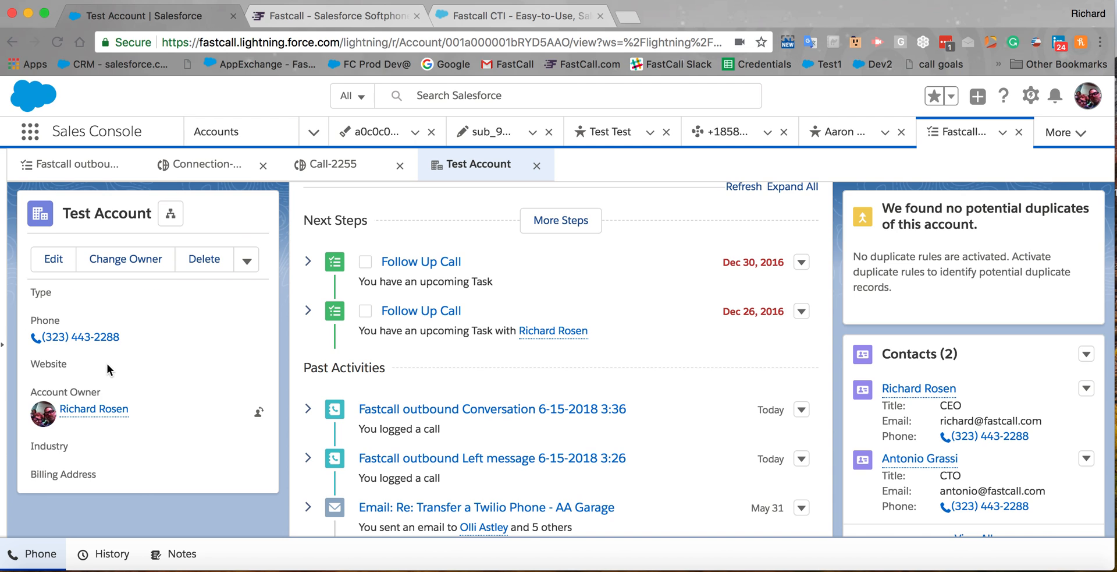
pyautogui.click(81, 336)
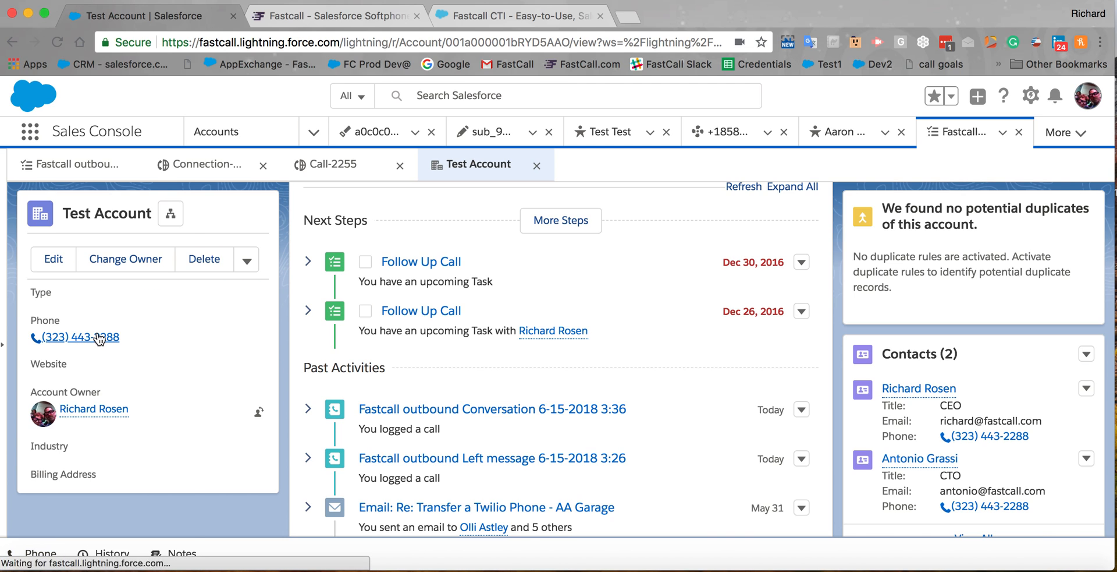
pyautogui.click(80, 336)
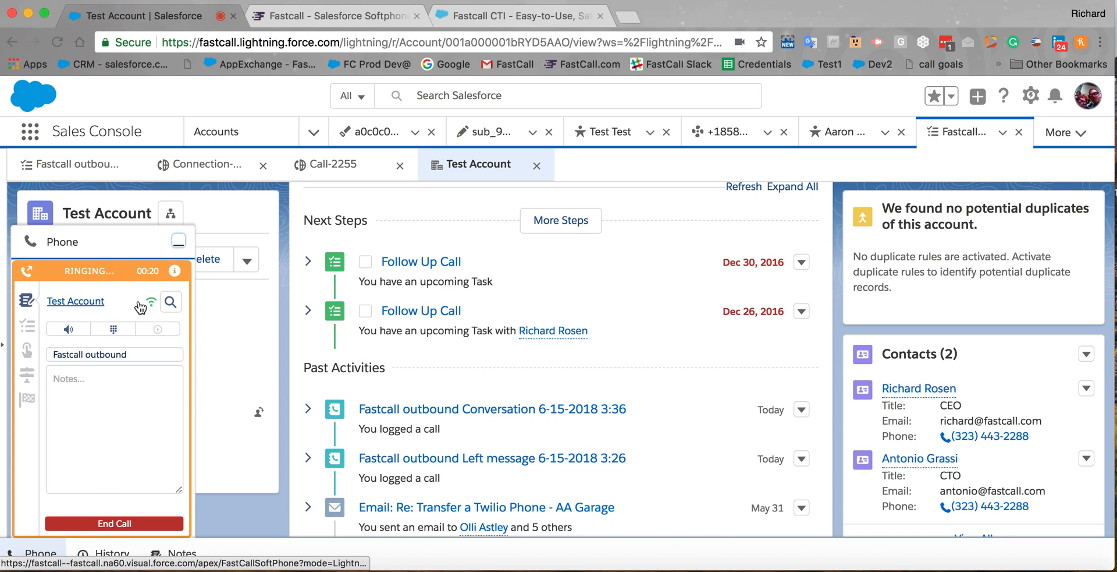
pyautogui.moveTo(141, 307)
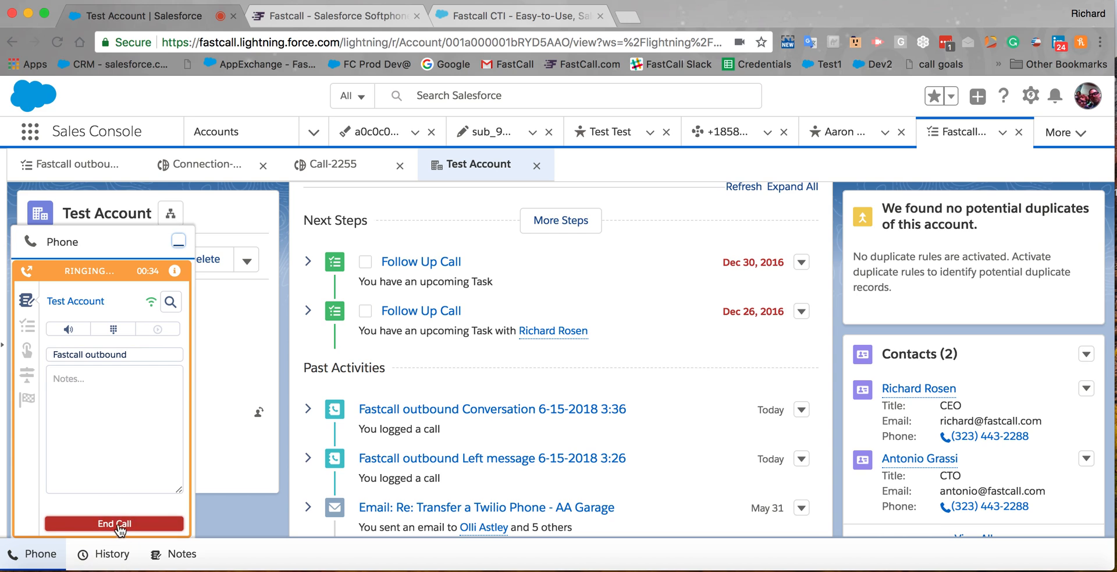
pyautogui.click(115, 523)
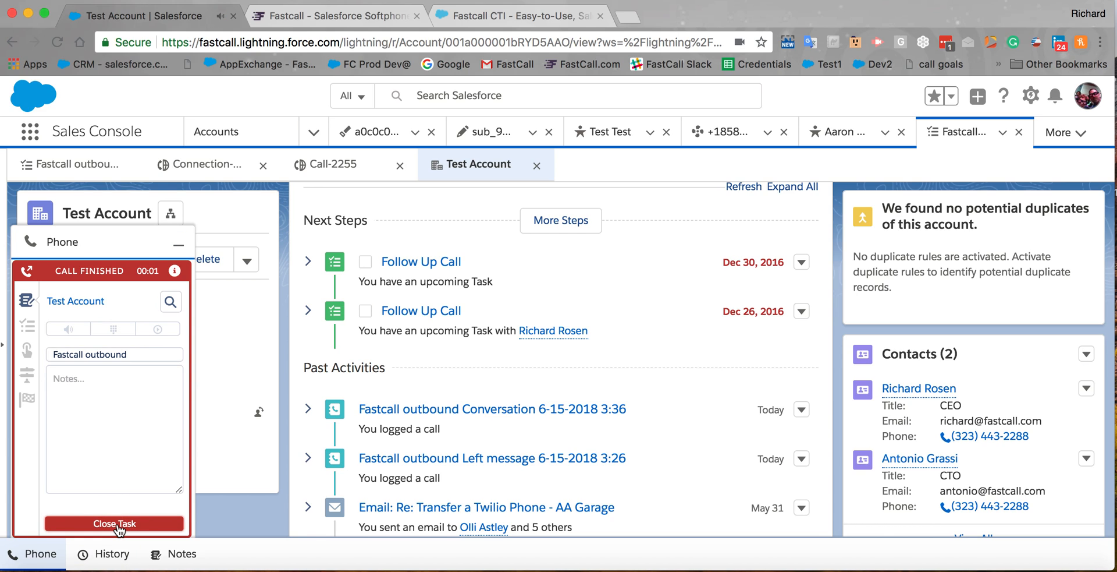
pyautogui.click(114, 523)
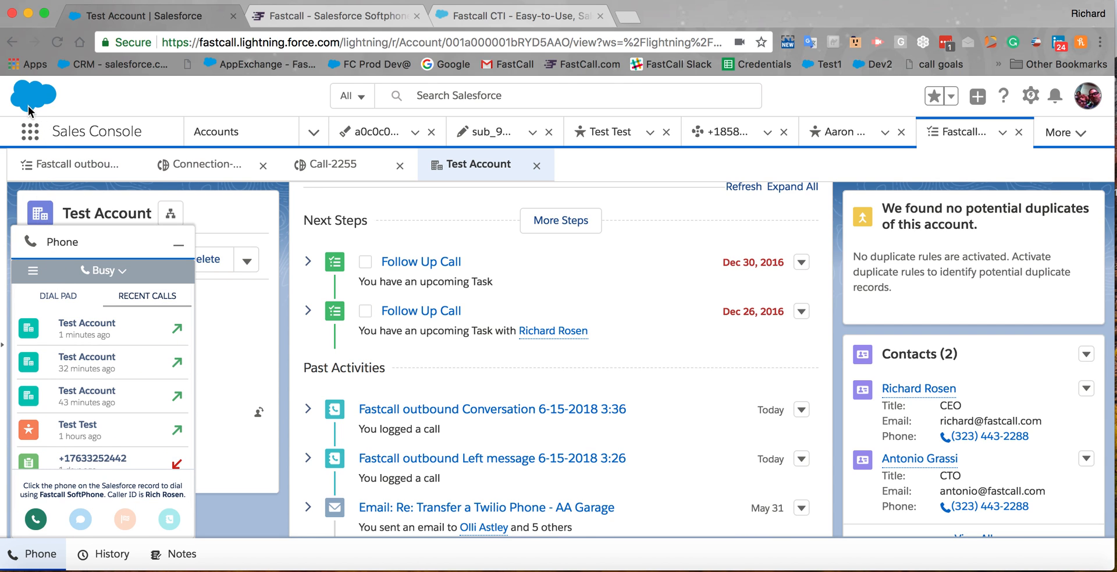
# Step: Search the App Launcher for 'sett' and open Fastcall Settings
pyautogui.click(29, 132)
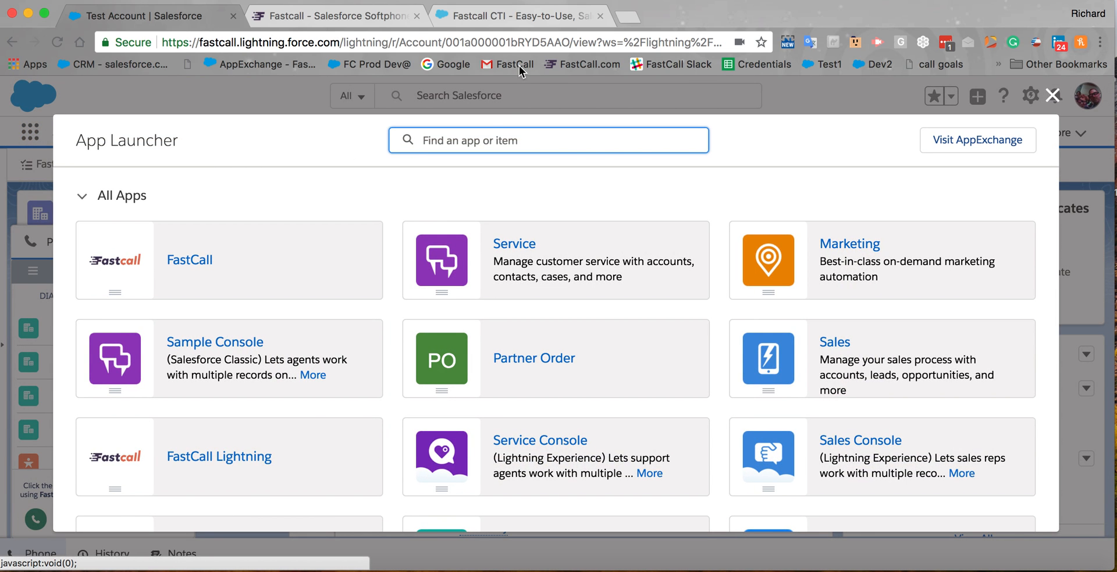
pyautogui.moveTo(479, 140)
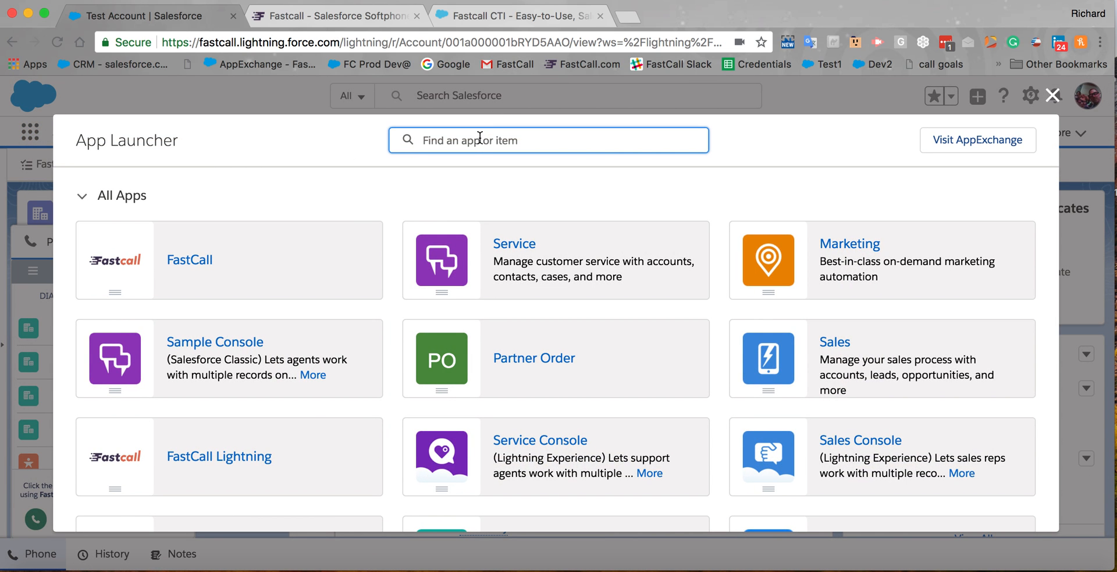
pyautogui.write('sett')
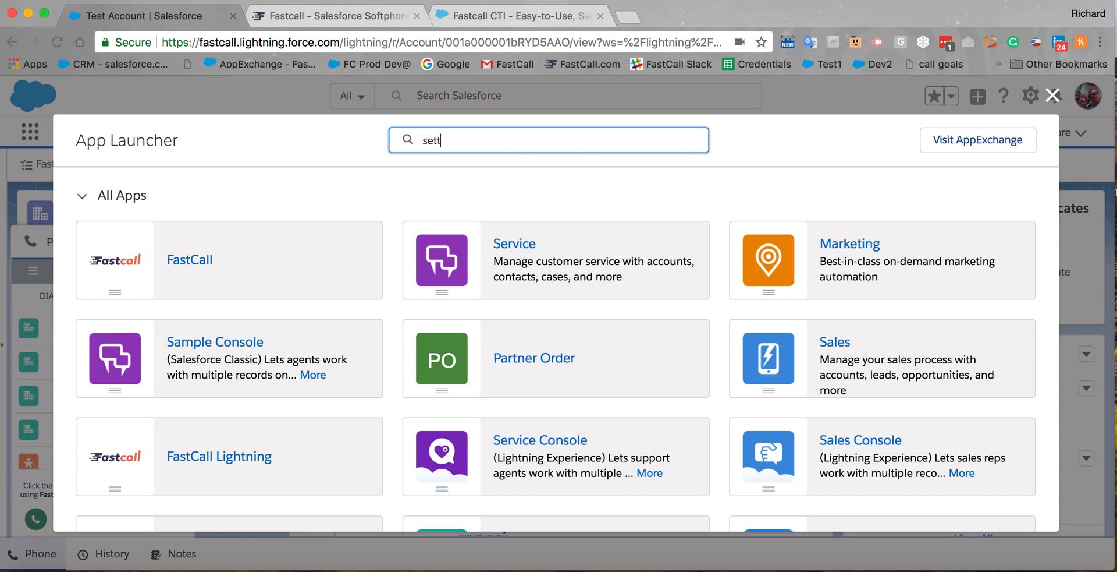
pyautogui.write('sett')
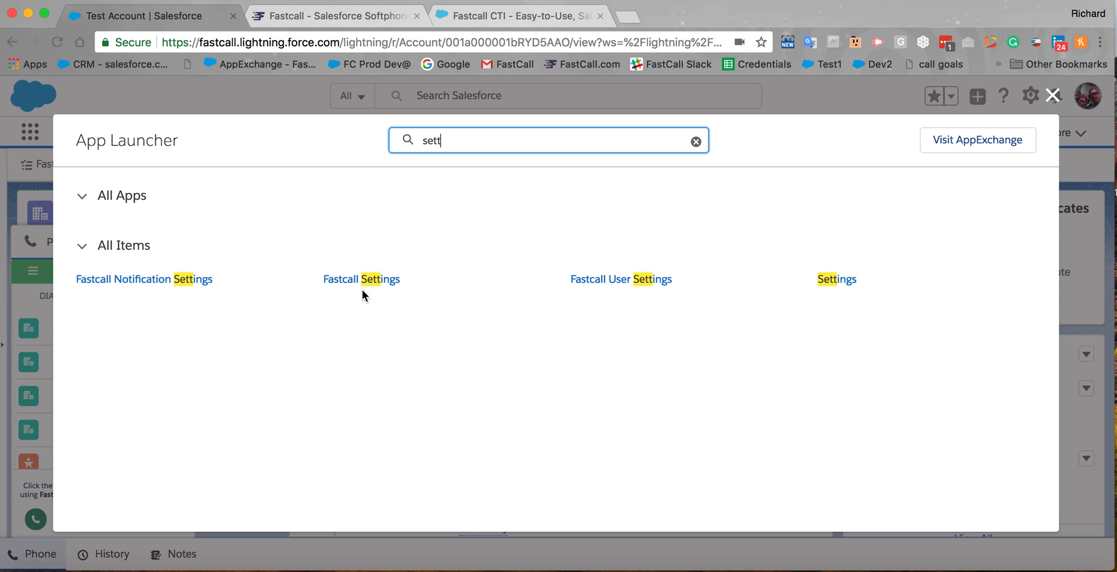
pyautogui.click(362, 279)
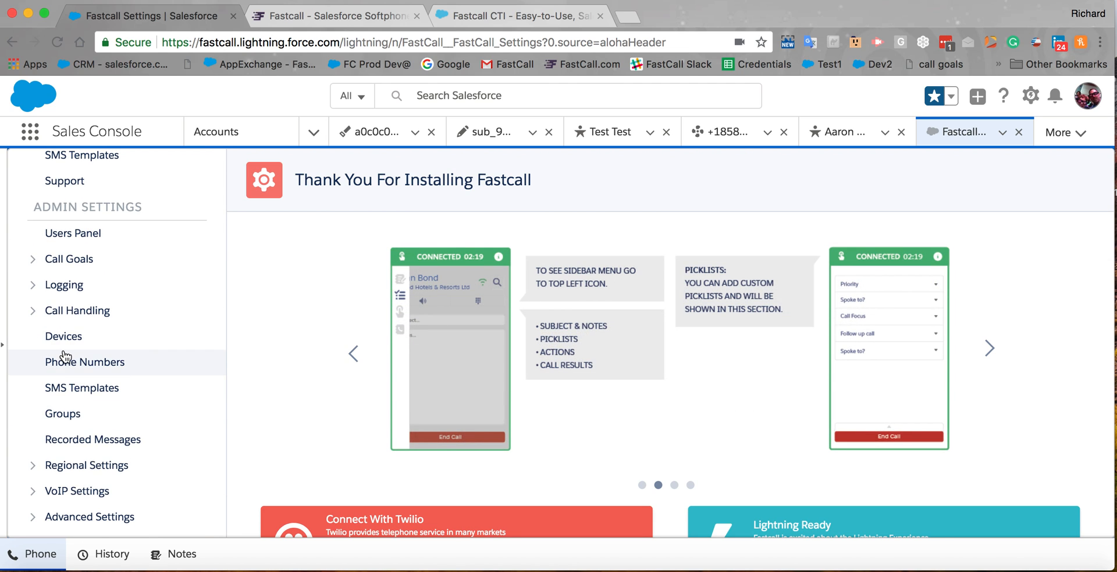
# Step: Open Devices admin settings and expand the Softphone's Advanced Settings to show Call Quality
pyautogui.click(63, 336)
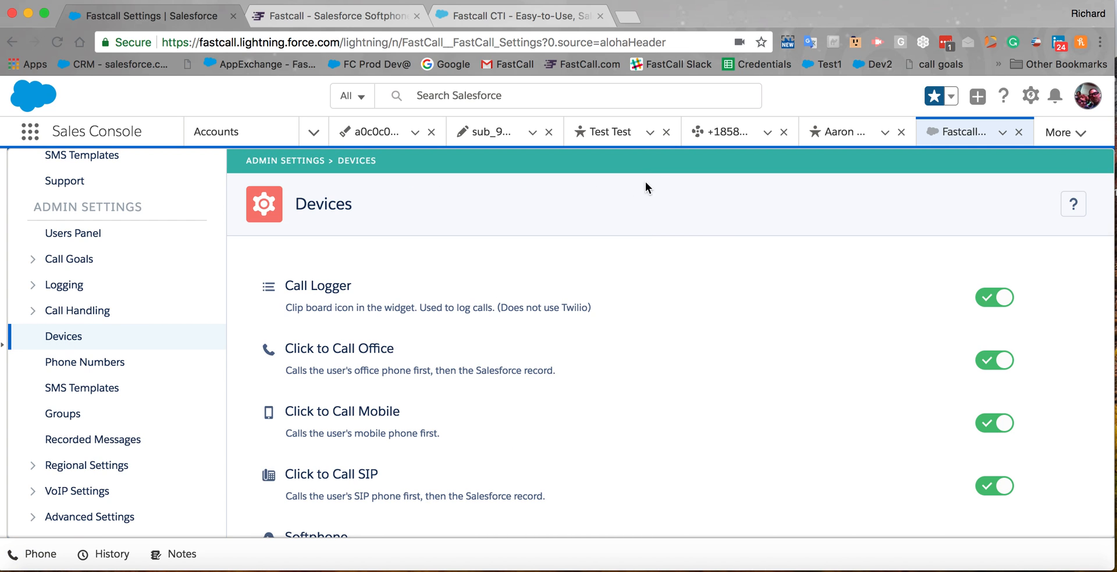
pyautogui.scroll(-3)
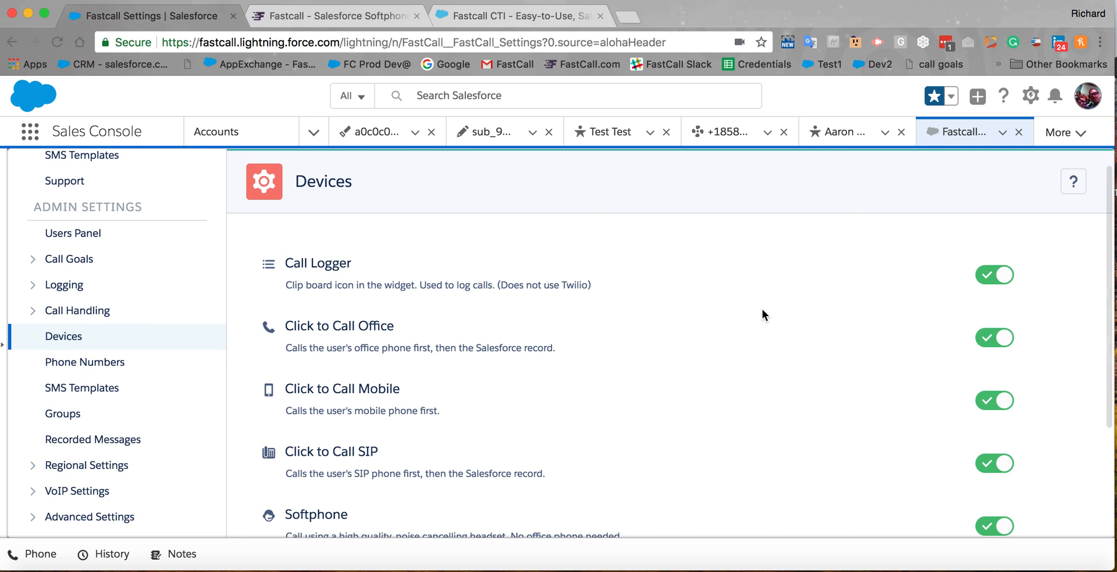
pyautogui.scroll(-3)
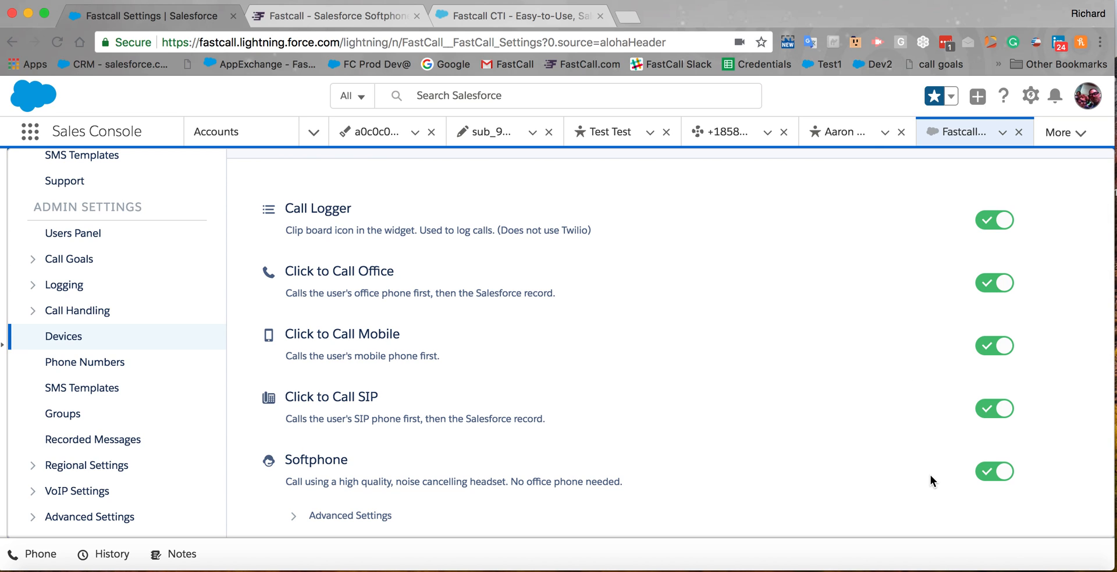
pyautogui.moveTo(976, 222)
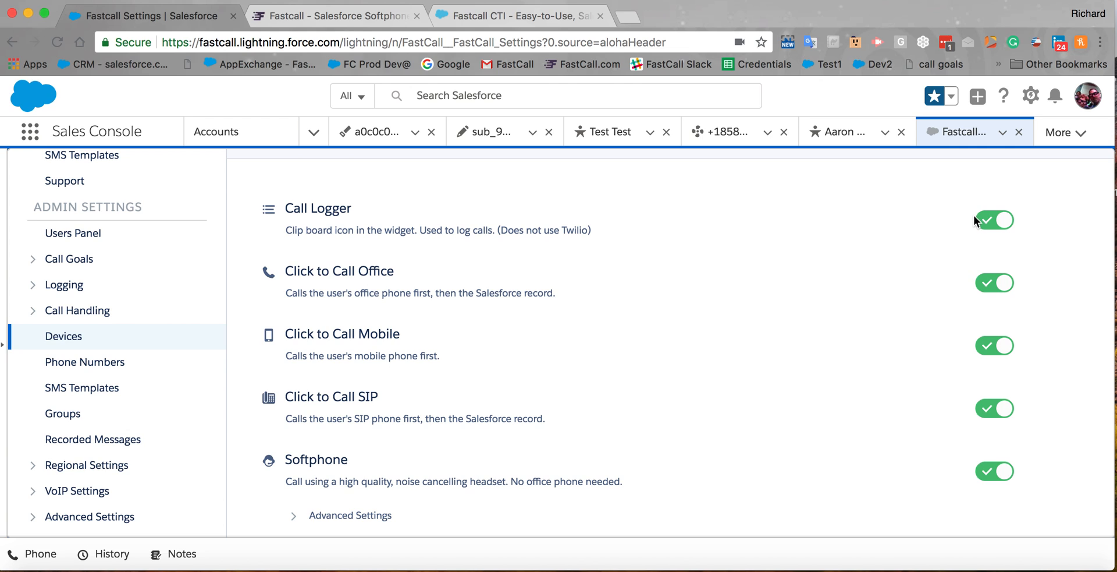
pyautogui.scroll(-3)
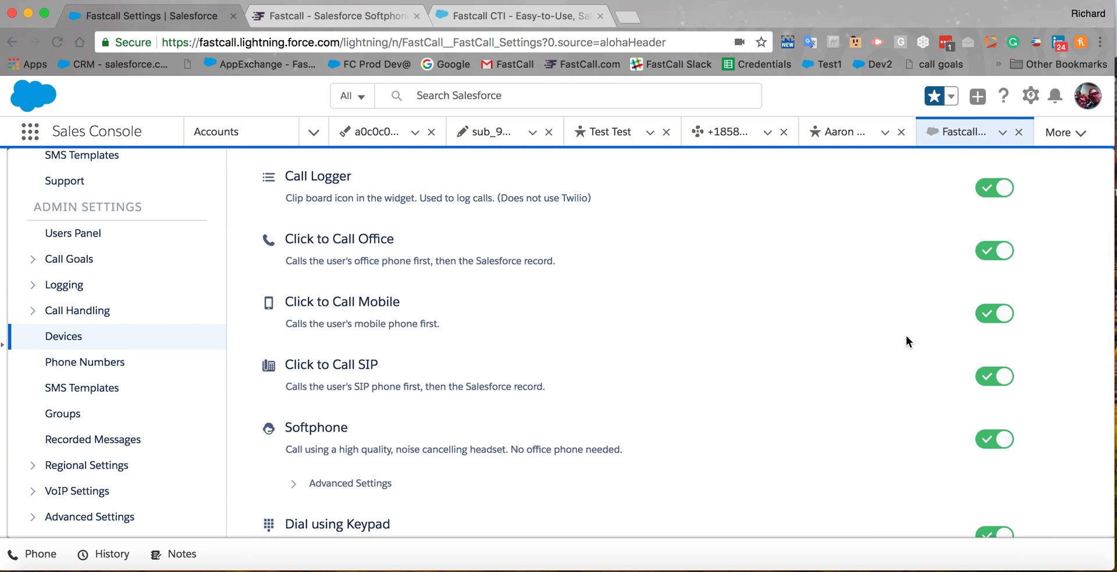
pyautogui.scroll(-3)
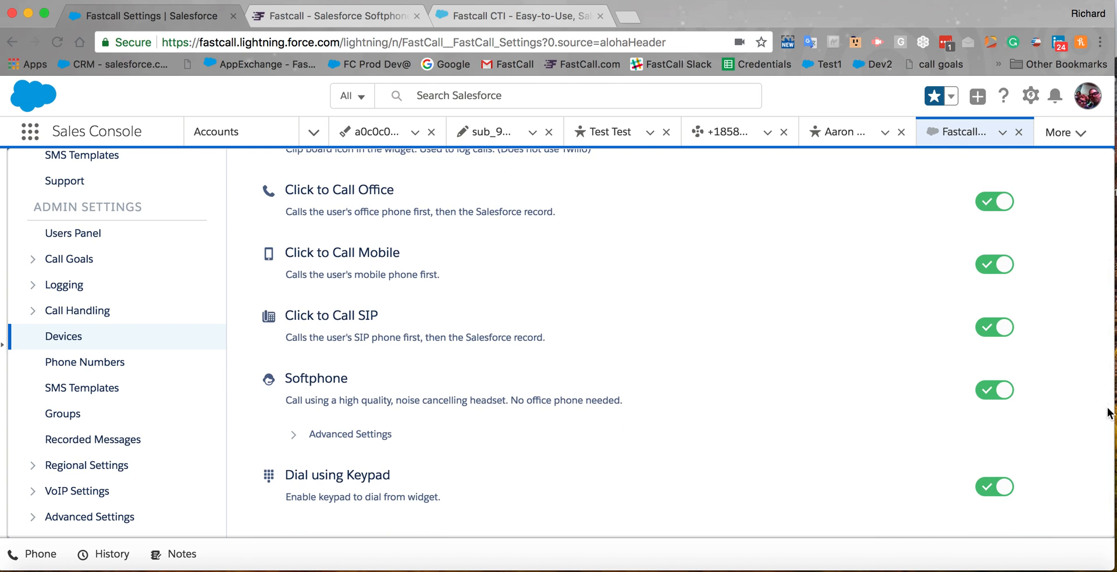
pyautogui.moveTo(259, 479)
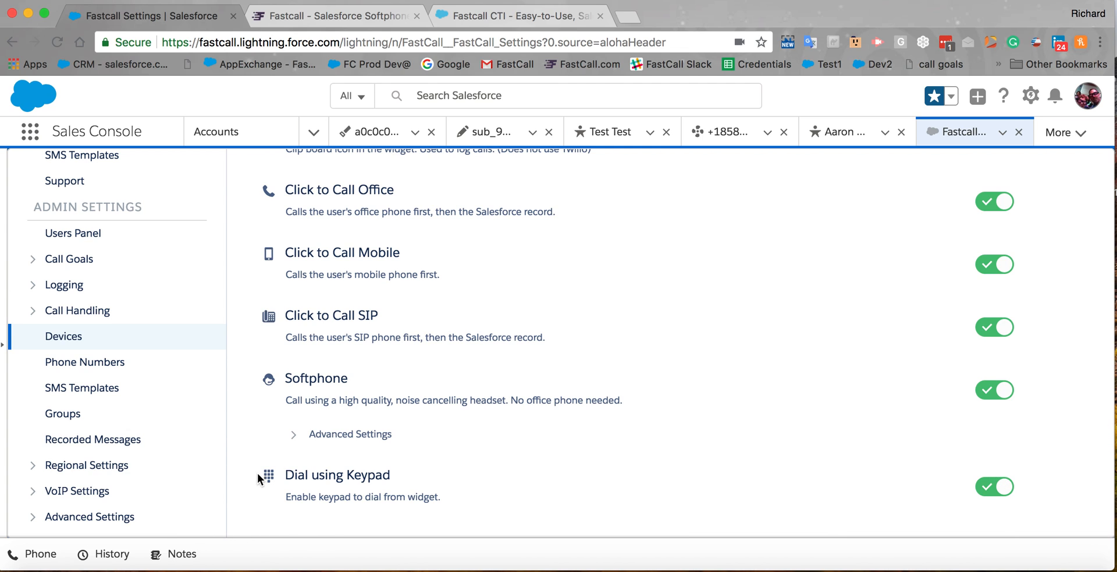
pyautogui.click(293, 433)
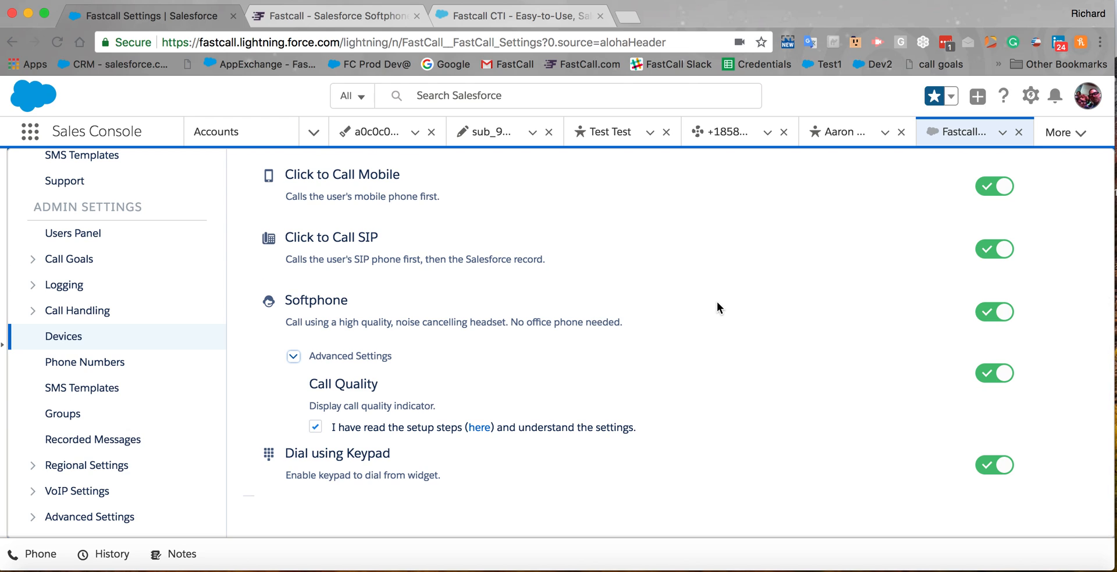
pyautogui.moveTo(448, 401)
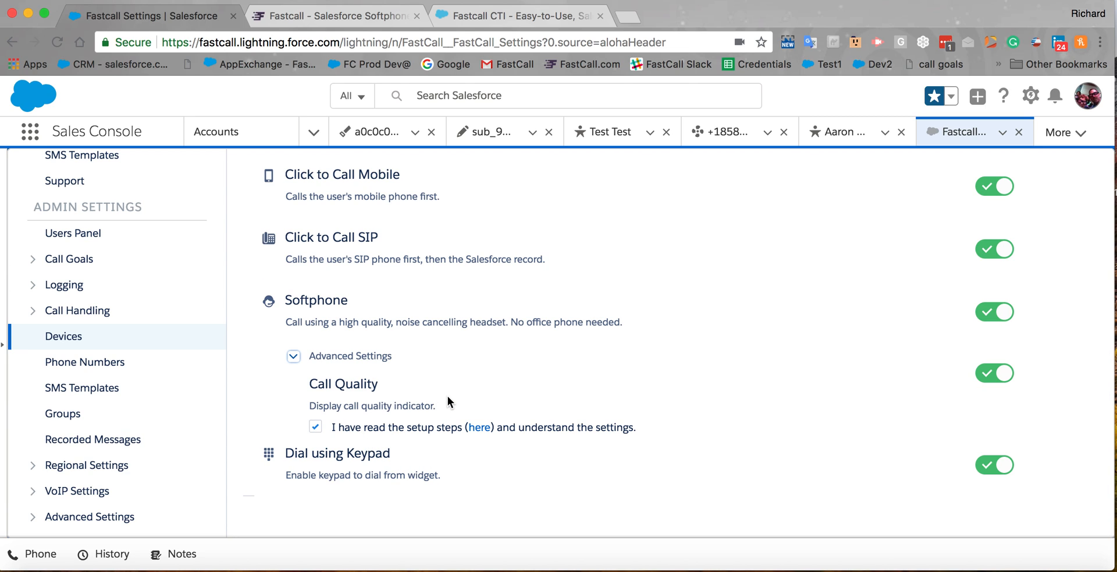
pyautogui.moveTo(479, 426)
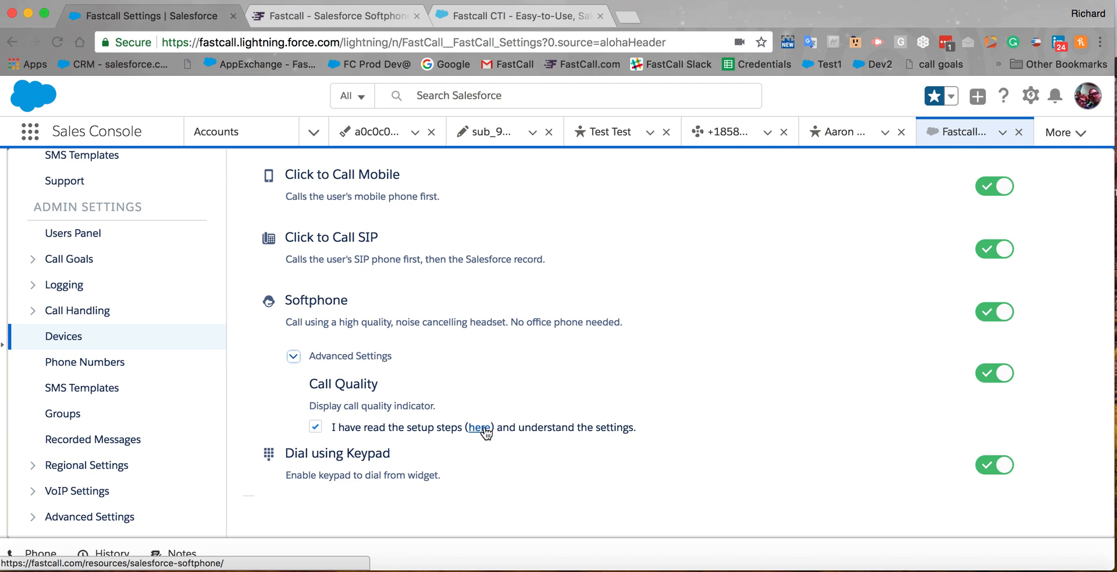
pyautogui.moveTo(566, 359)
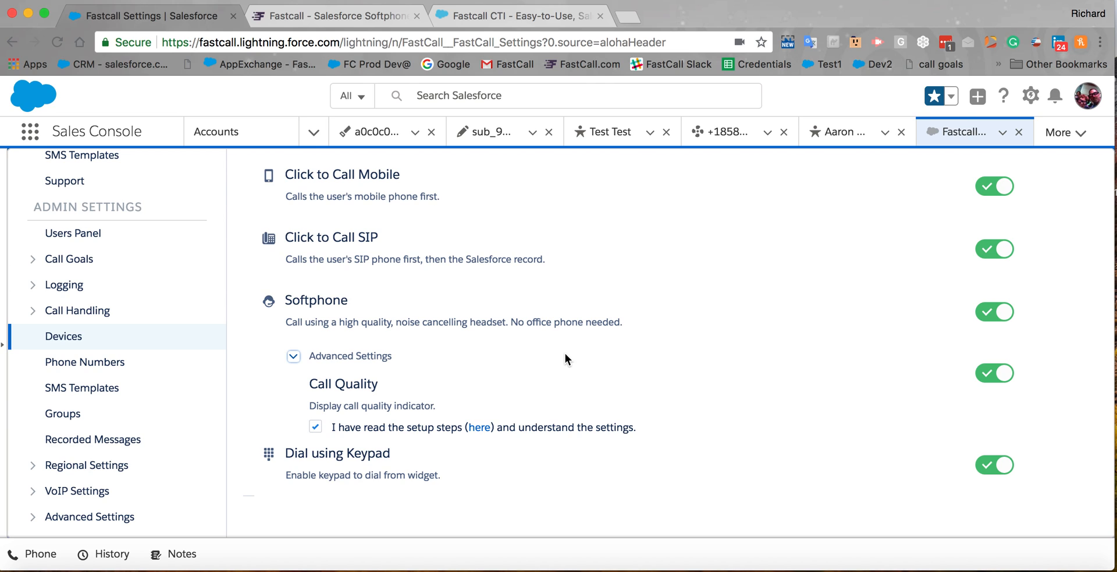
pyautogui.moveTo(238, 454)
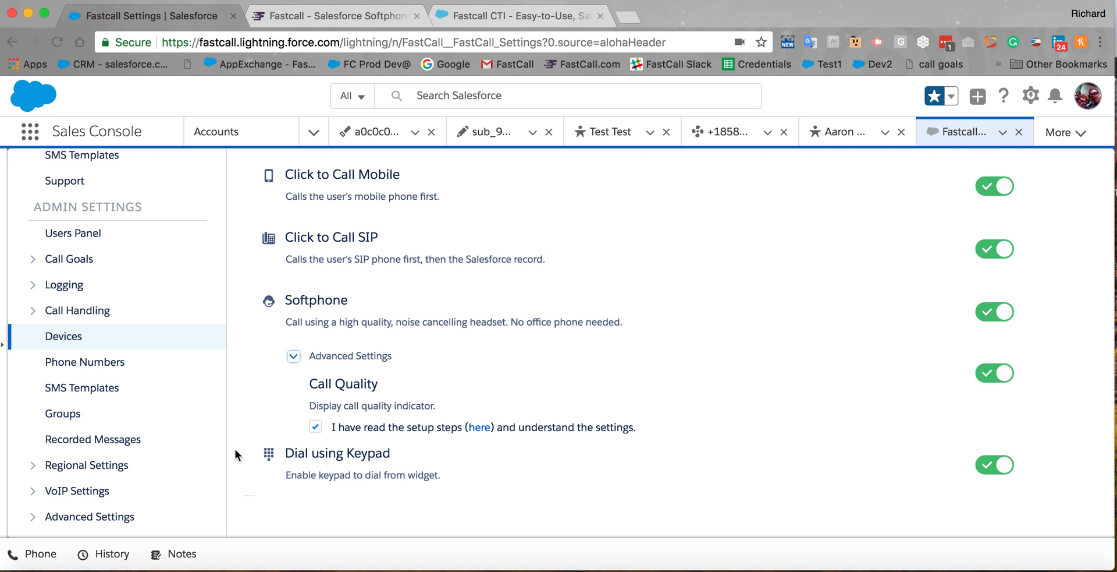
pyautogui.scroll(-3)
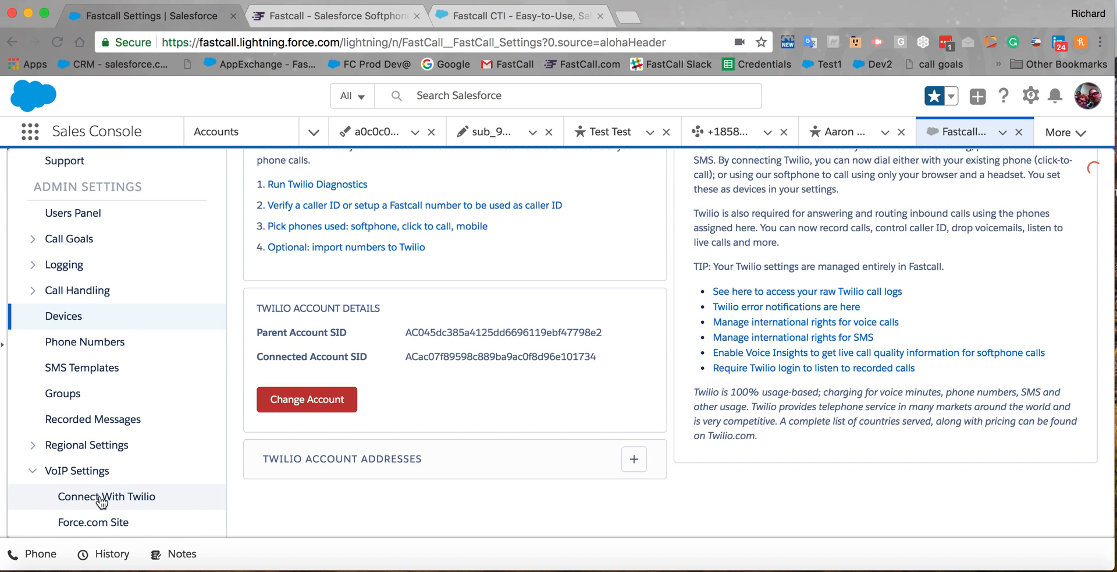
# Step: Open Connect With Twilio under VoIP Settings to view the linked account
pyautogui.click(105, 496)
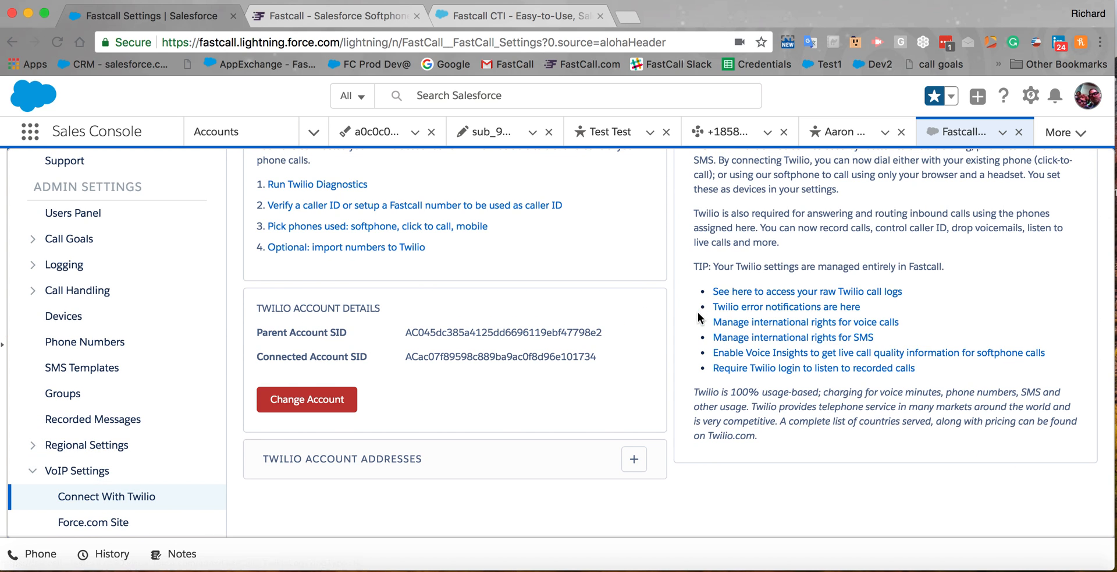
pyautogui.moveTo(670, 333)
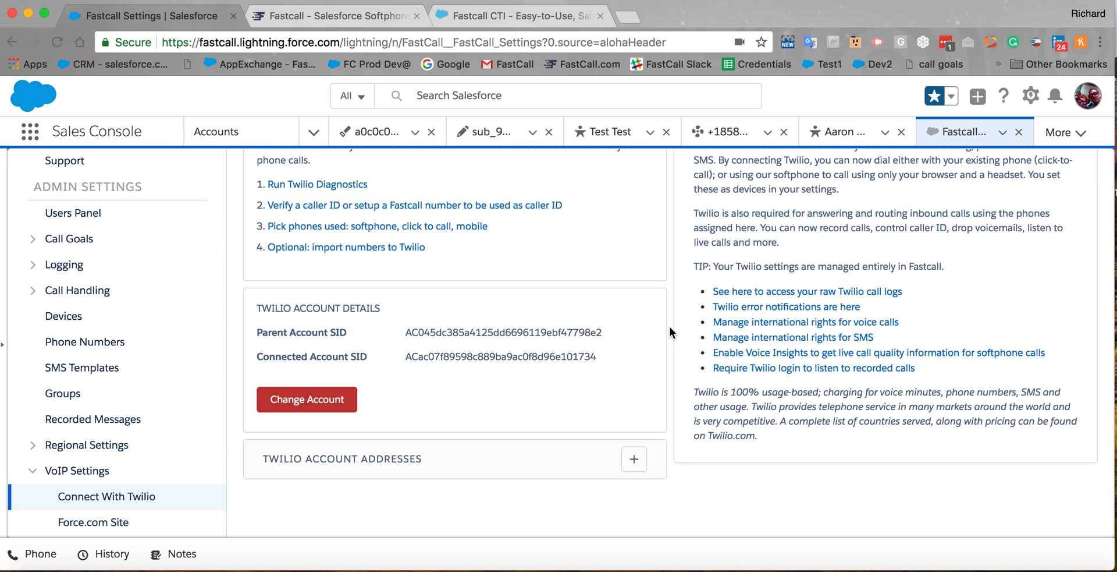
pyautogui.moveTo(733, 352)
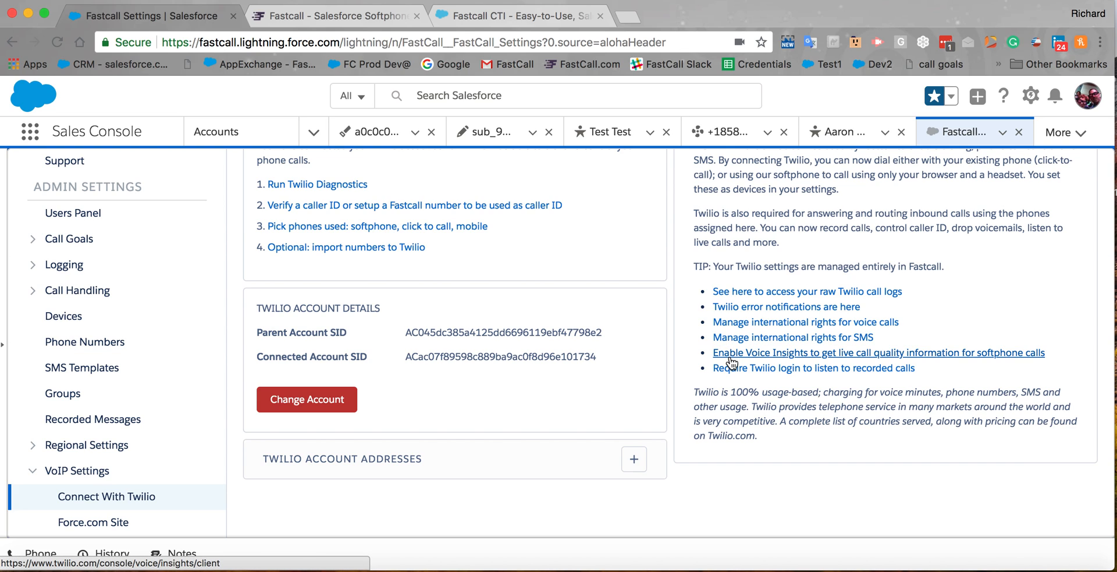